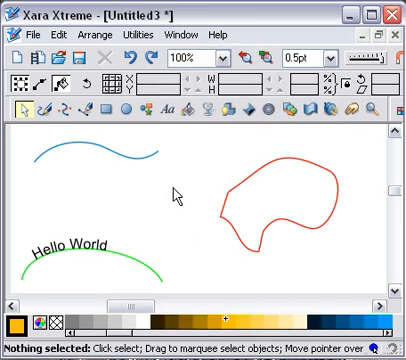
mouse_move(152, 203)
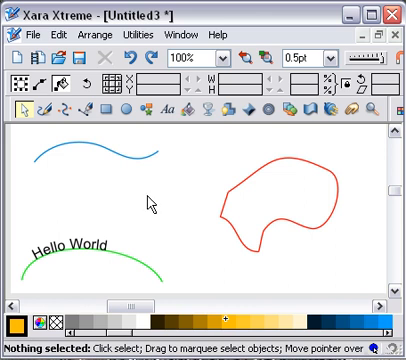
mouse_move(230, 225)
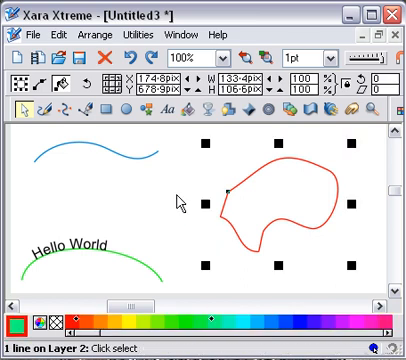
mouse_move(62, 103)
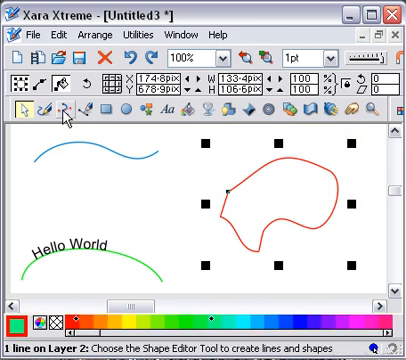
click(57, 112)
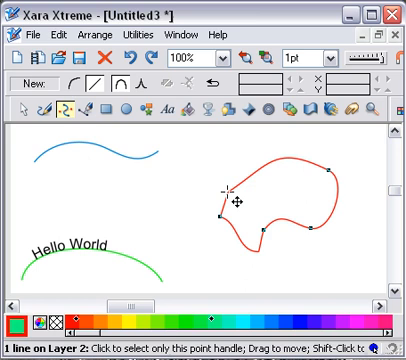
click(22, 104)
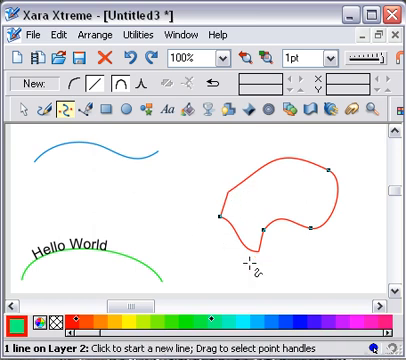
mouse_move(252, 260)
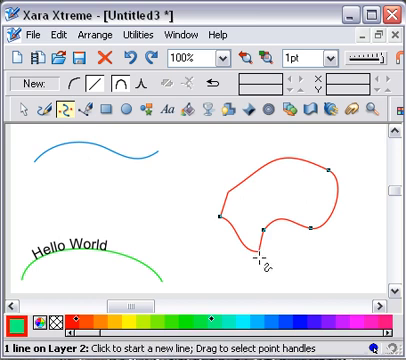
mouse_move(90, 150)
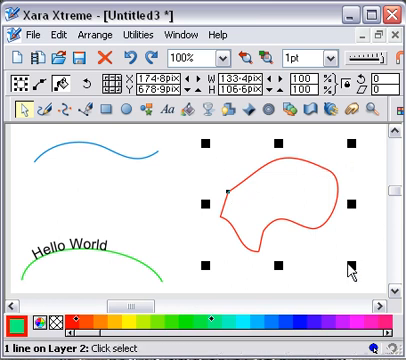
mouse_move(298, 196)
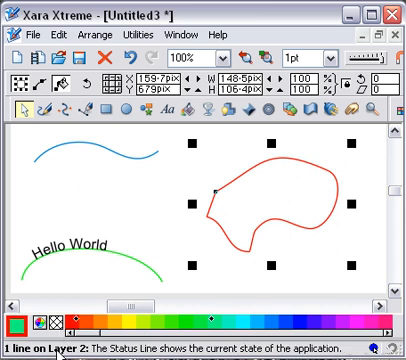
mouse_move(221, 192)
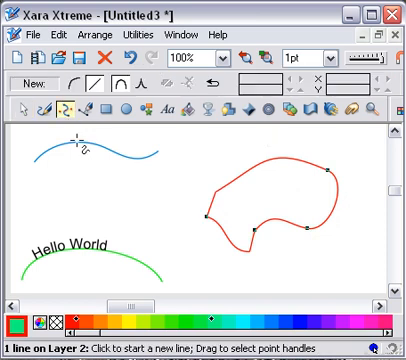
mouse_move(207, 210)
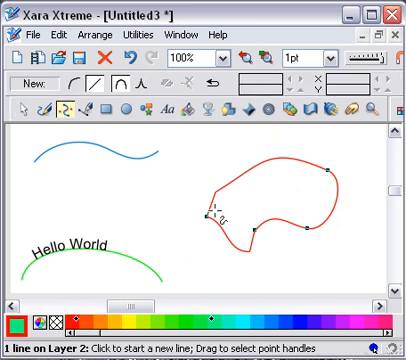
mouse_move(242, 238)
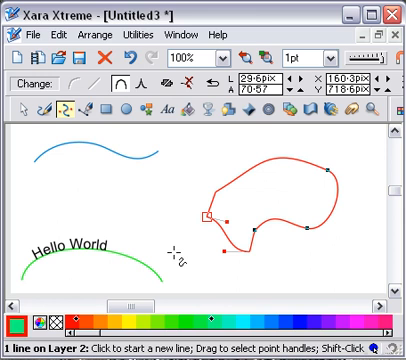
Select the red shape's bottom dip node instead of the leftmost node
drag(213, 213, 247, 247)
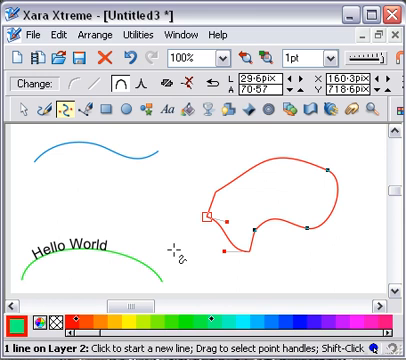
drag(211, 208, 250, 245)
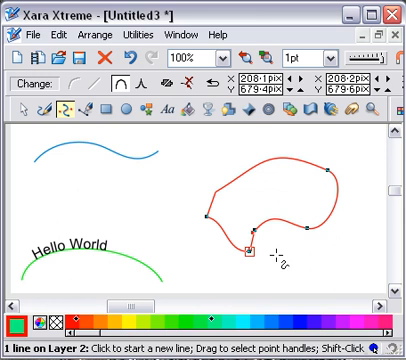
mouse_move(200, 128)
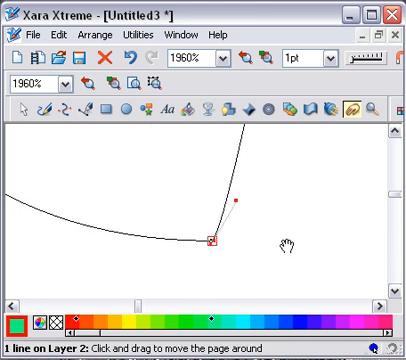
mouse_move(140, 140)
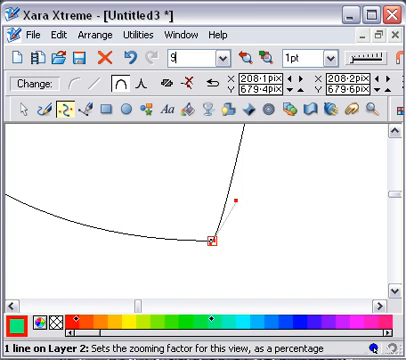
Zoom to 9000% and pan the wireframe view onto the overlapping bottom node
text(9000%)
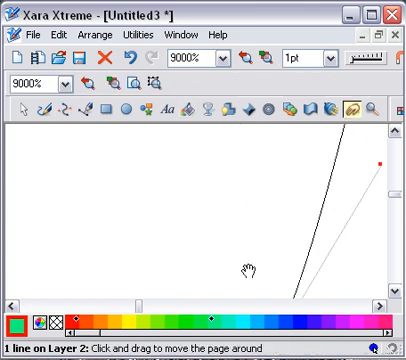
drag(245, 268, 147, 155)
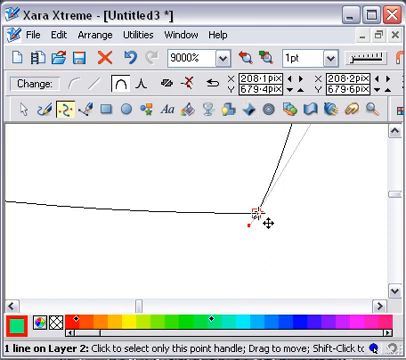
drag(258, 212, 237, 235)
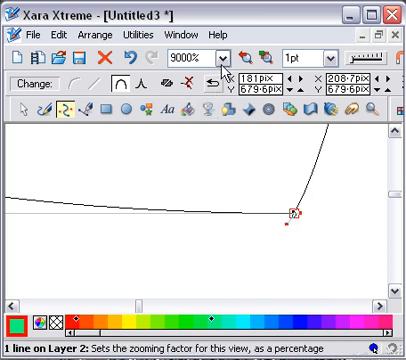
click(228, 55)
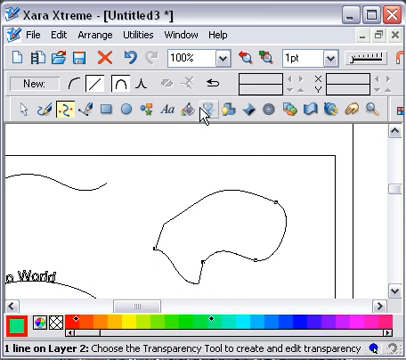
mouse_move(194, 108)
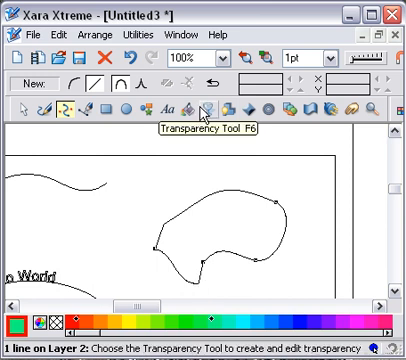